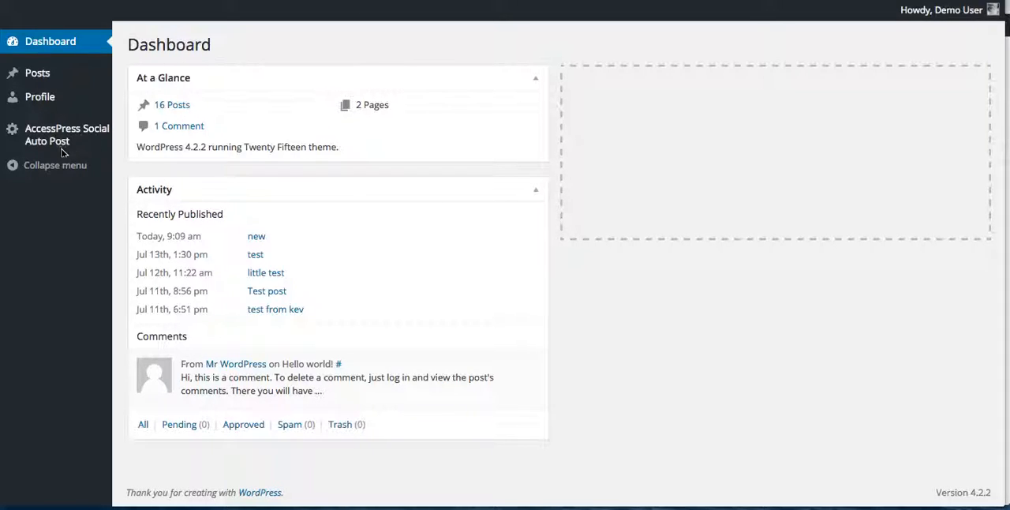
mouse_move(66, 148)
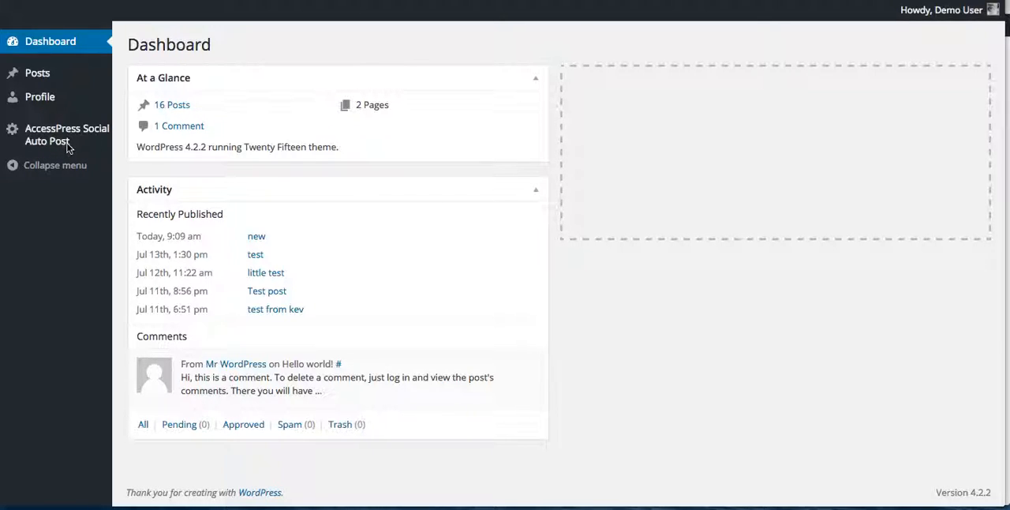
mouse_move(51, 148)
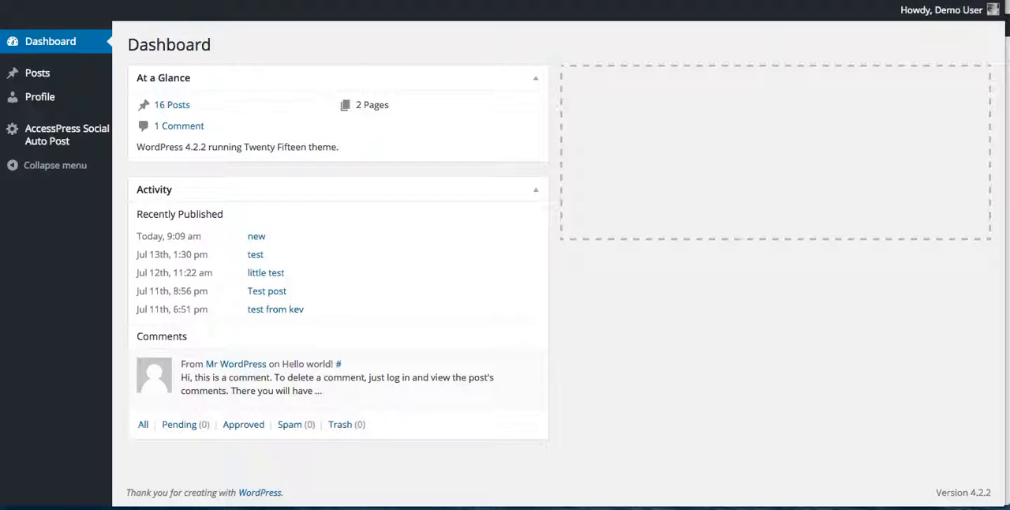
Choose Tumblr as the network to add on the AccessPress Social Auto Post accounts page.
click(66, 133)
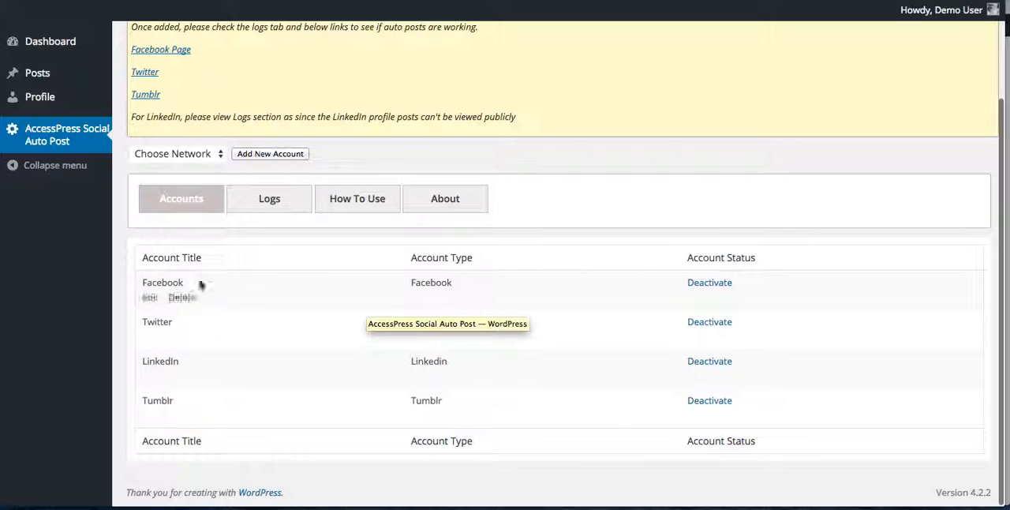
click(173, 153)
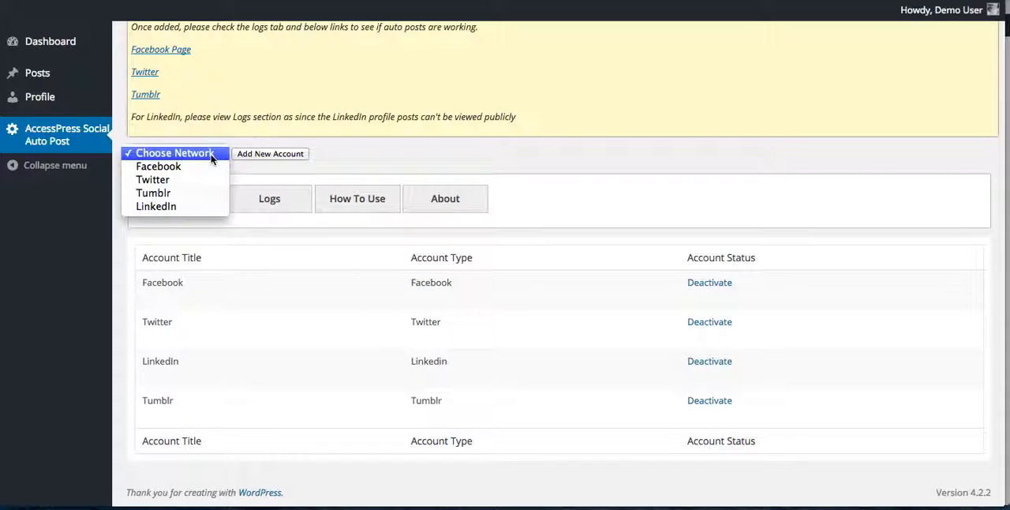
click(153, 193)
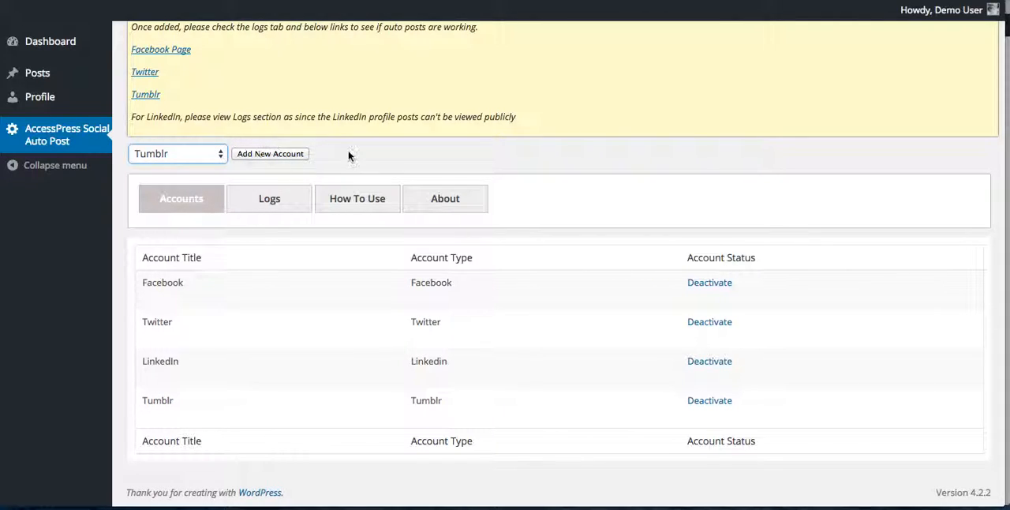
Add a new Tumblr account and review its details form: title, API key, consumer secret, username, message format.
click(270, 153)
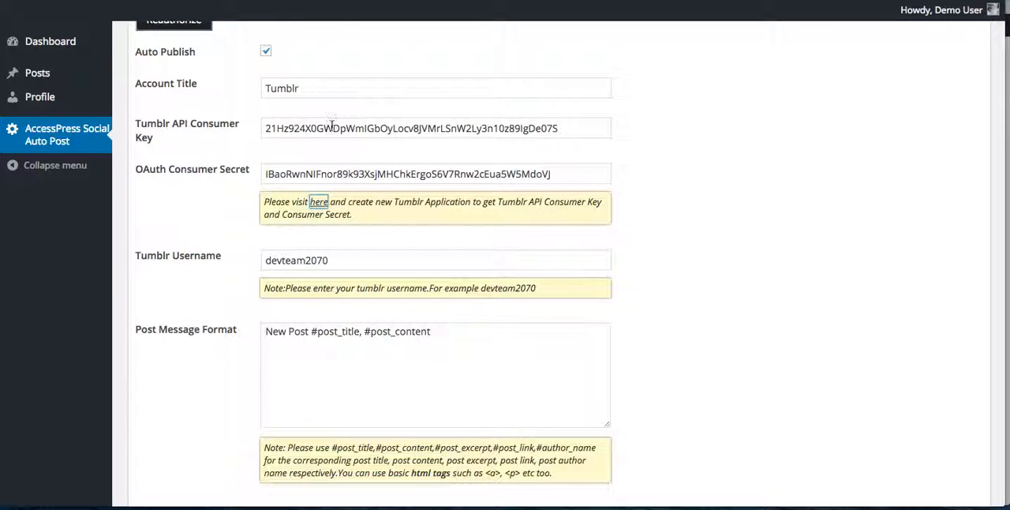
scroll(up, 3)
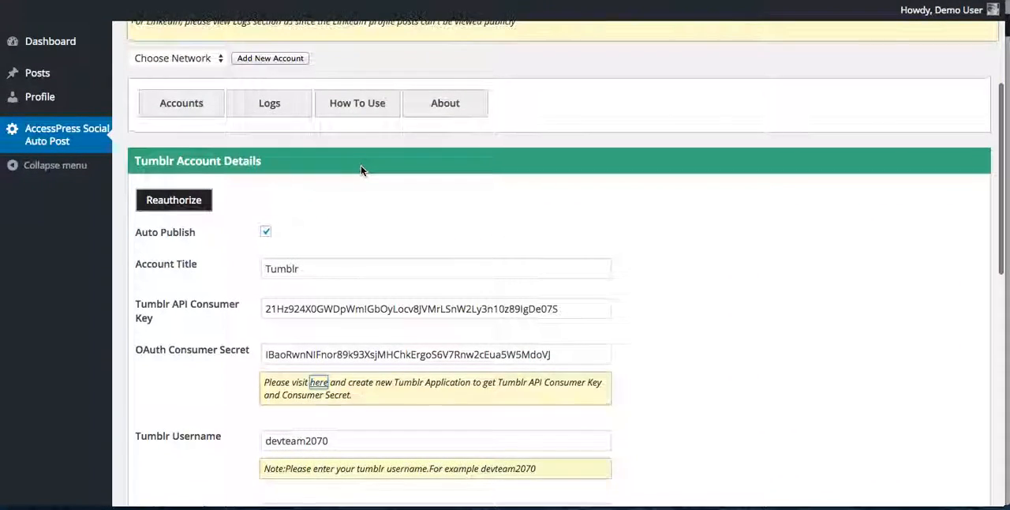
scroll(down, 3)
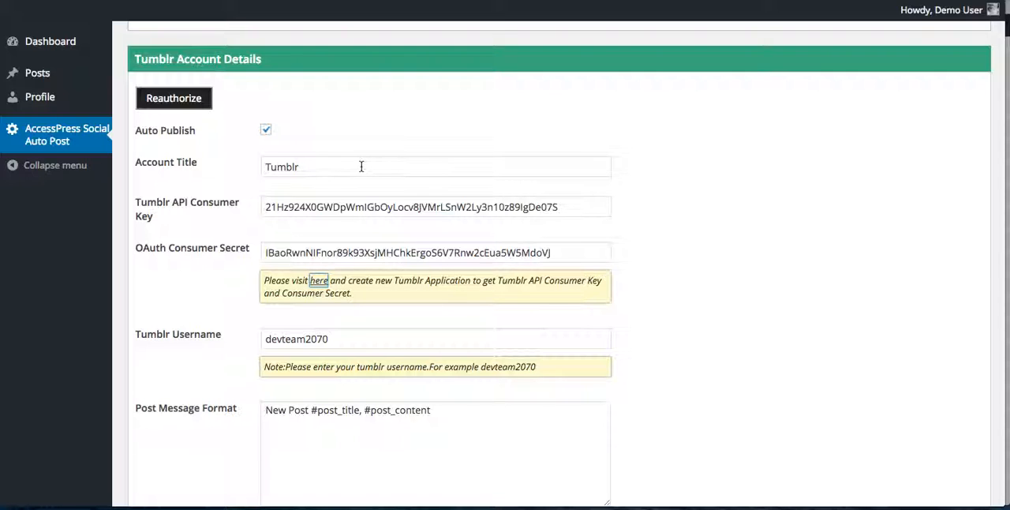
scroll(down, 3)
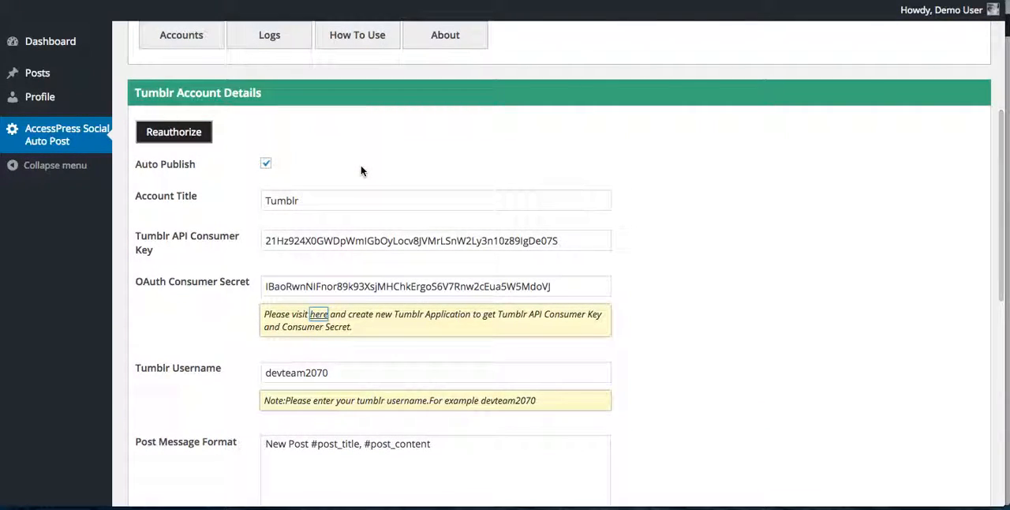
scroll(down, 3)
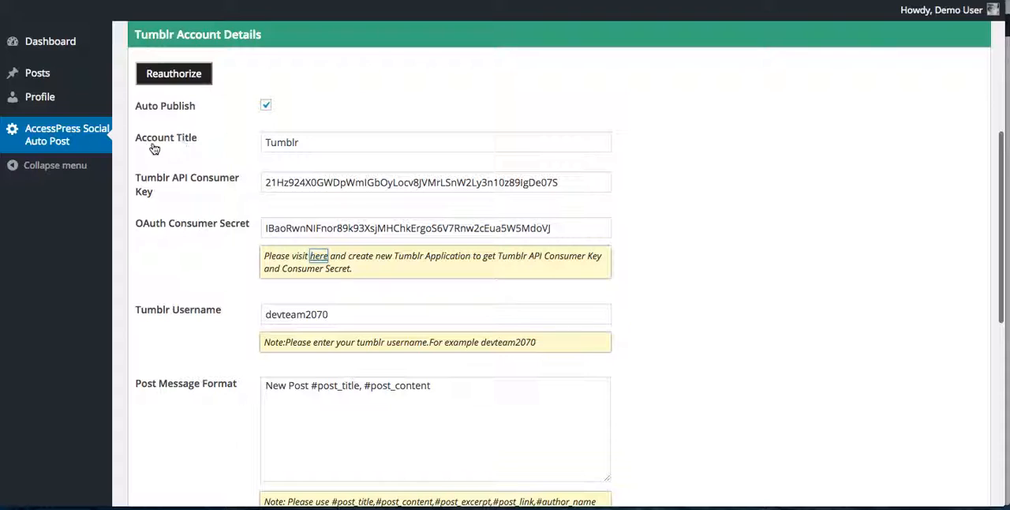
mouse_move(225, 165)
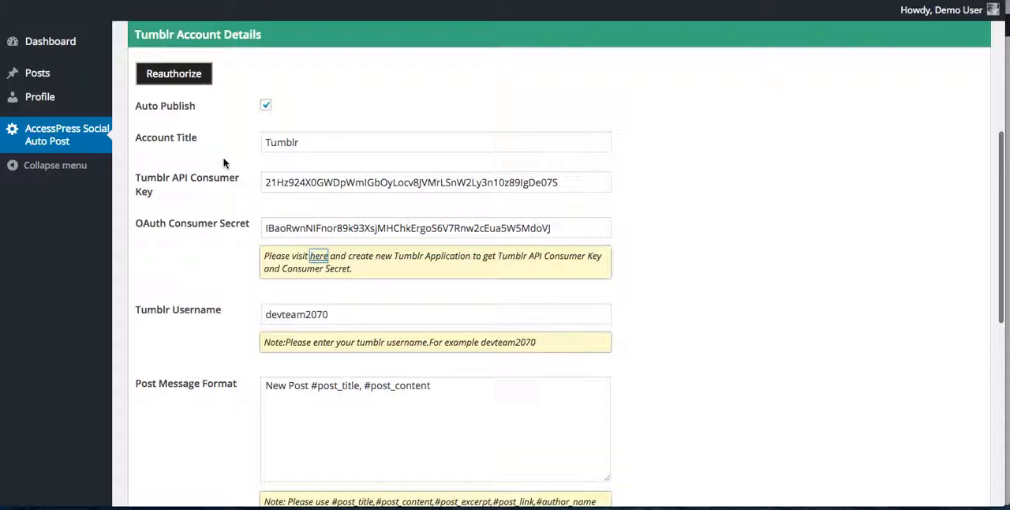
mouse_move(150, 196)
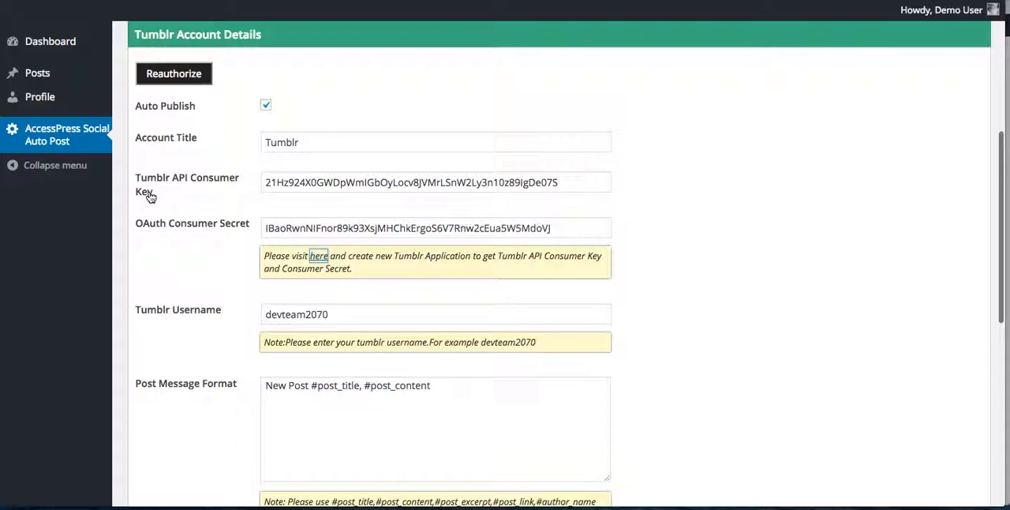
mouse_move(244, 235)
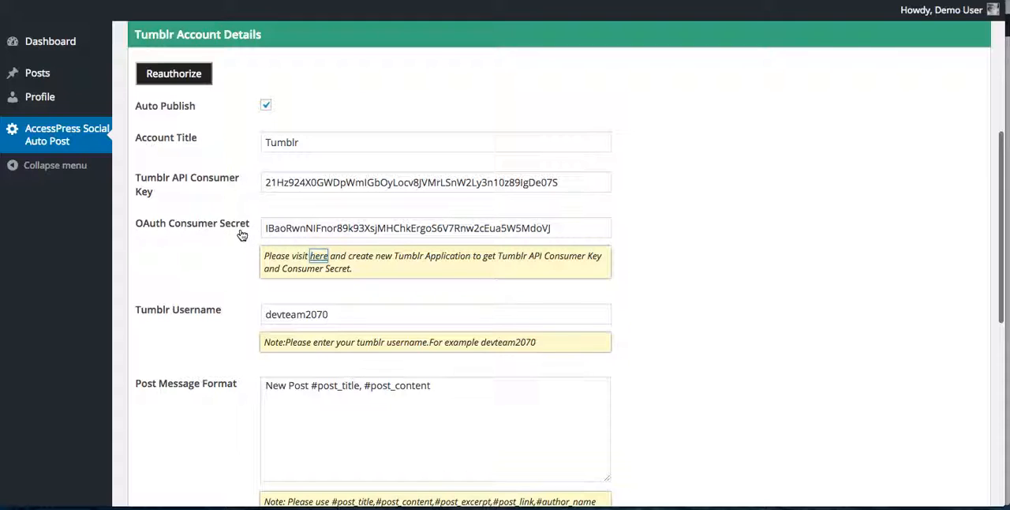
mouse_move(319, 256)
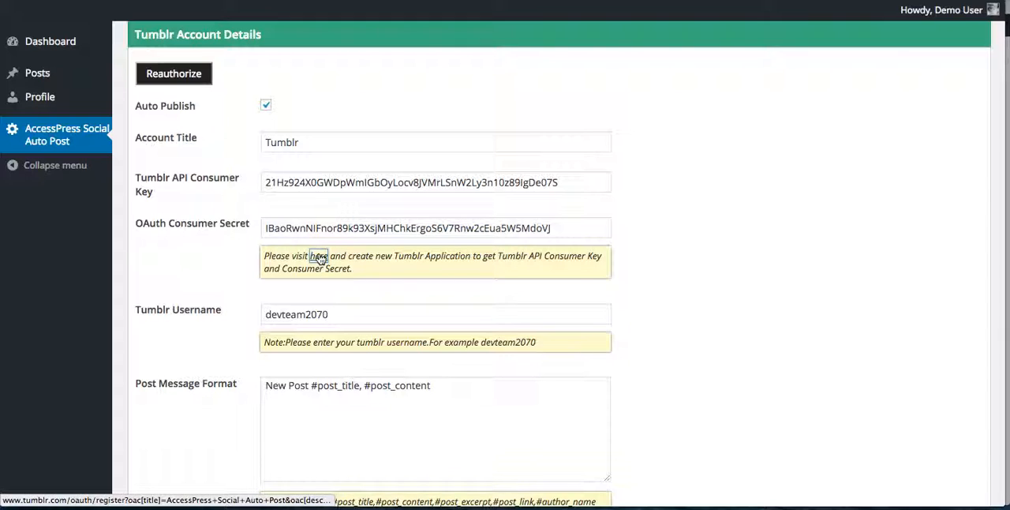
Check the 'AP Social Posting test' Tumblr app's OAuth consumer key and reveal its consumer secret.
click(317, 256)
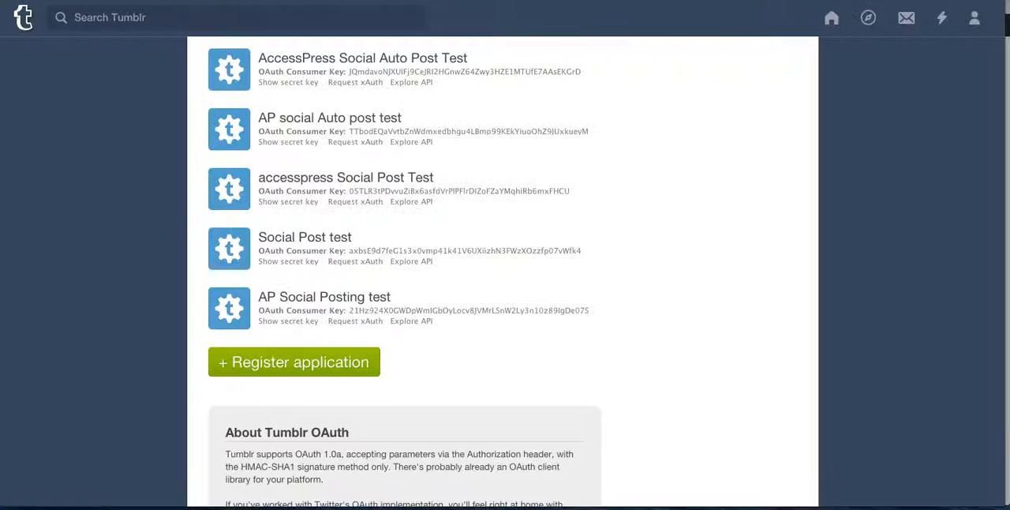
scroll(down, 3)
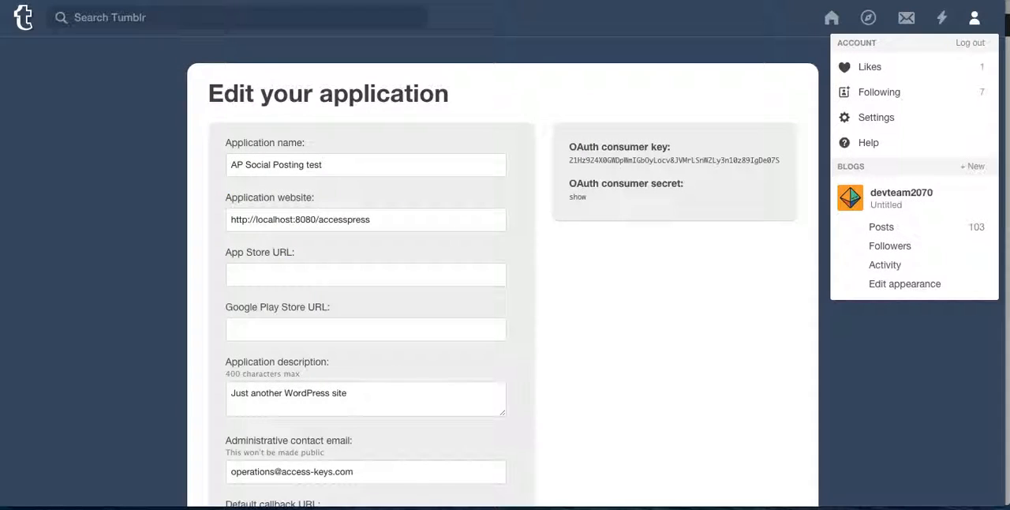
scroll(down, 3)
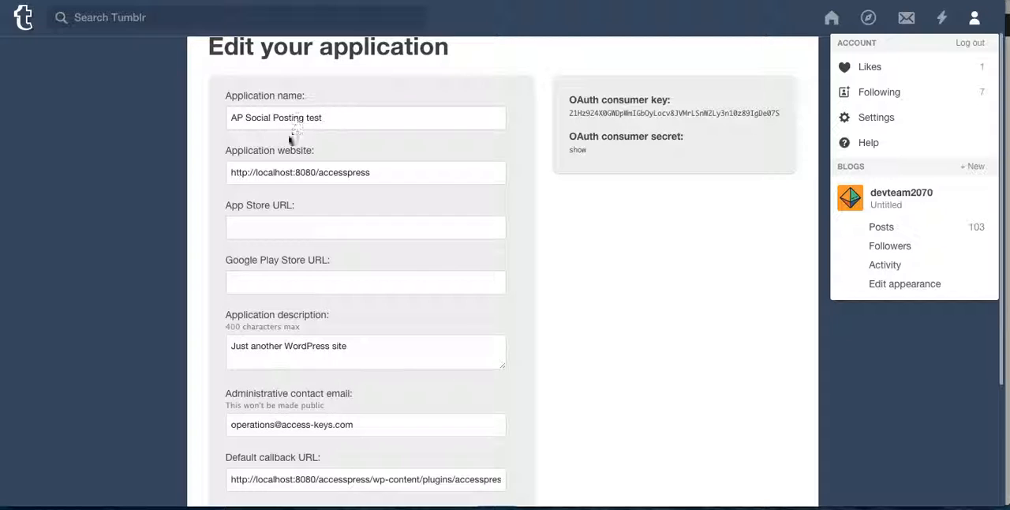
scroll(down, 3)
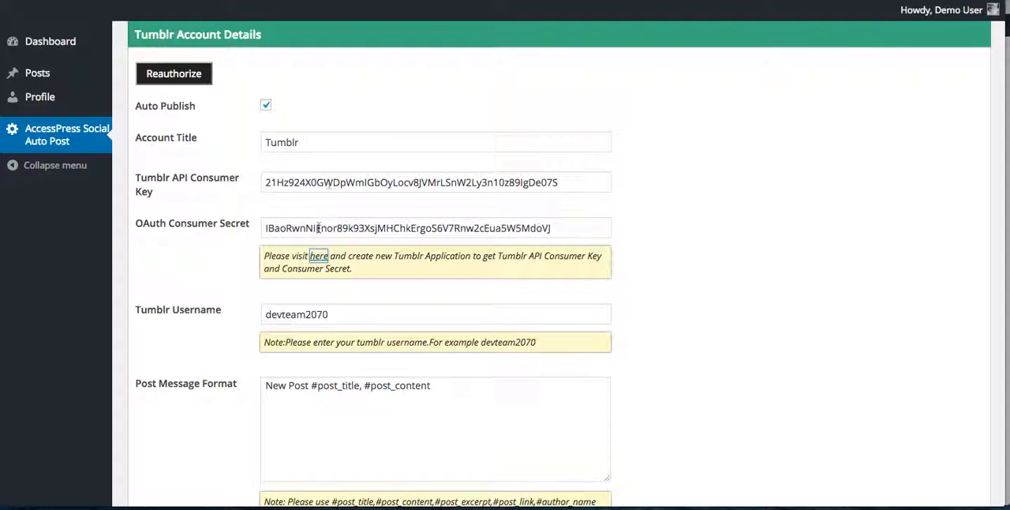
click(319, 256)
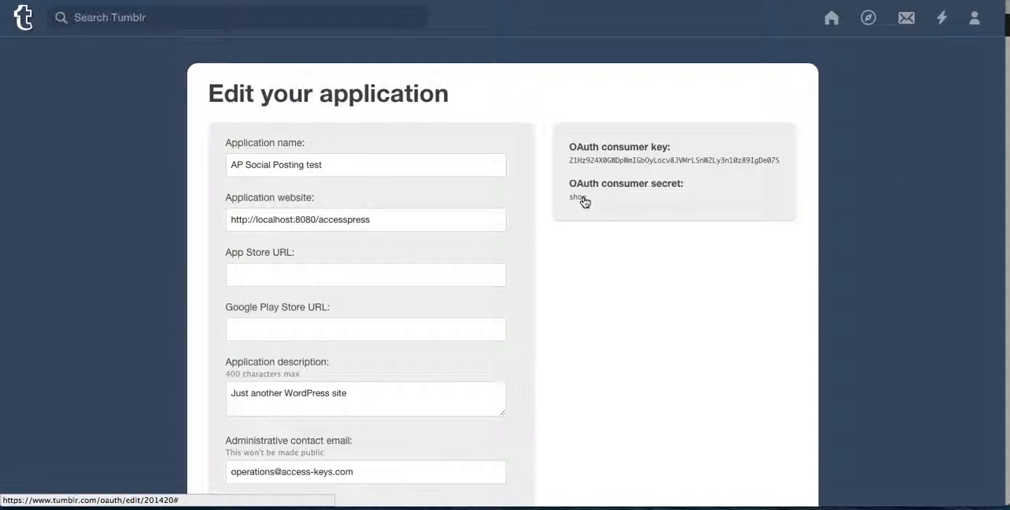
click(576, 197)
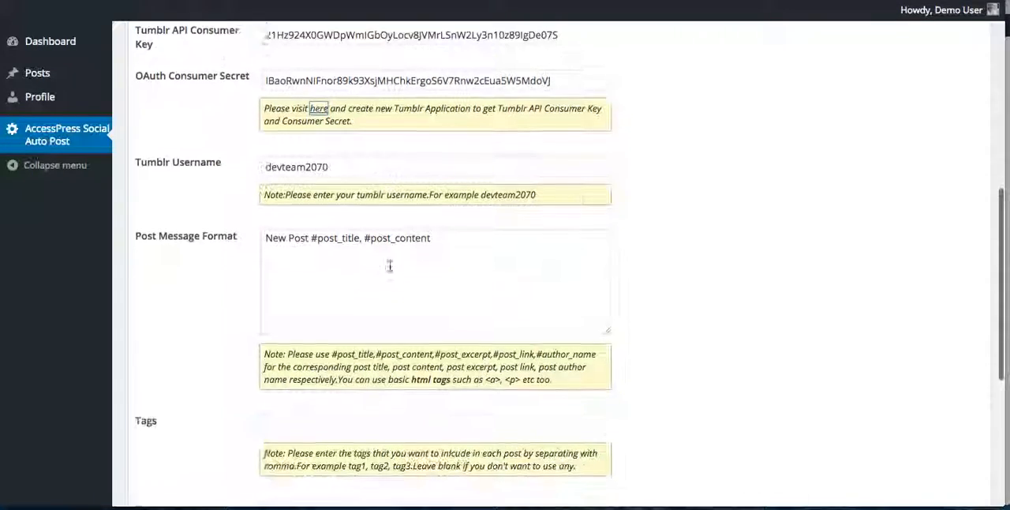
scroll(down, 3)
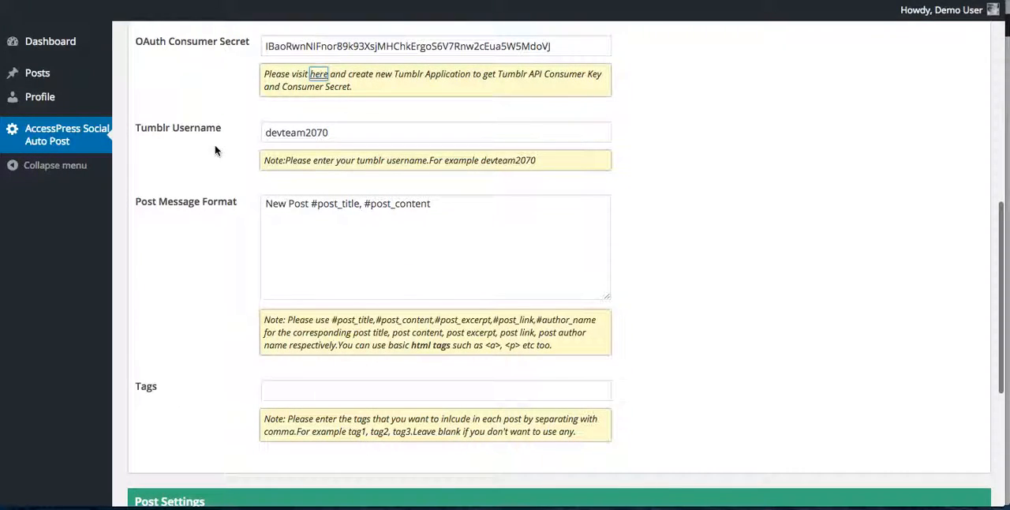
mouse_move(297, 148)
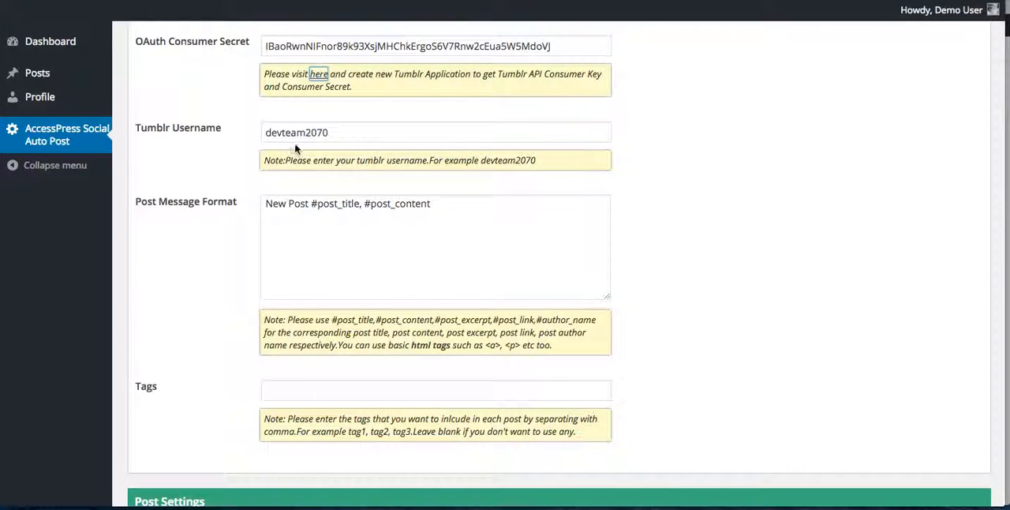
scroll(down, 3)
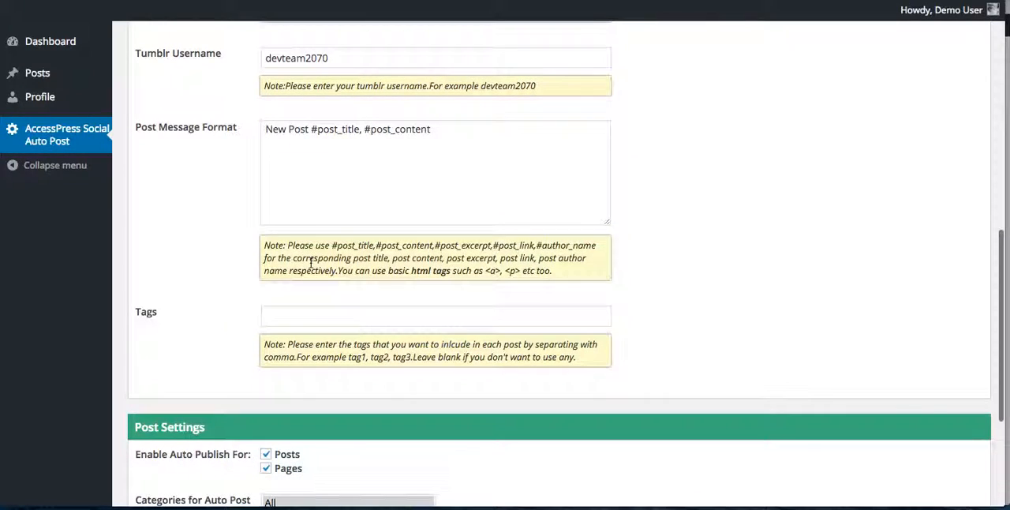
mouse_move(331, 152)
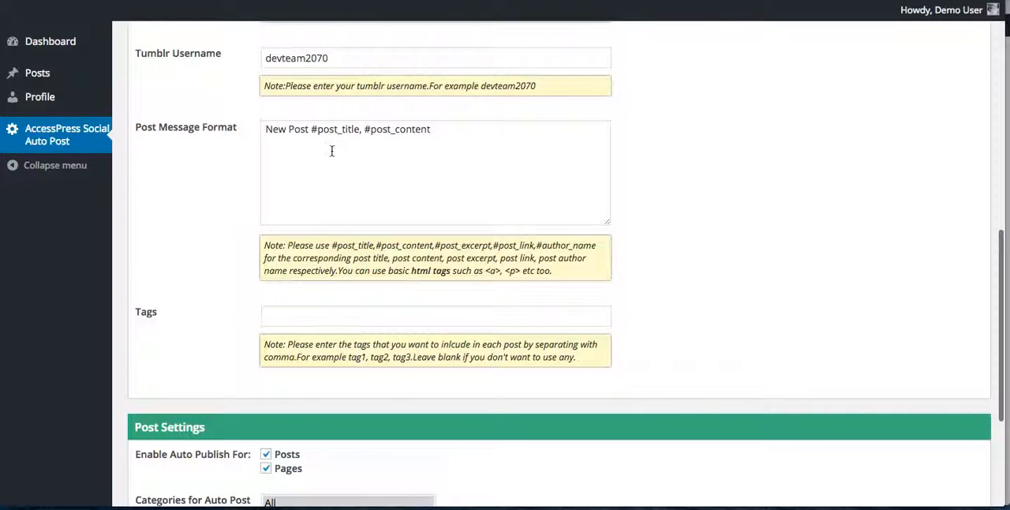
mouse_move(328, 139)
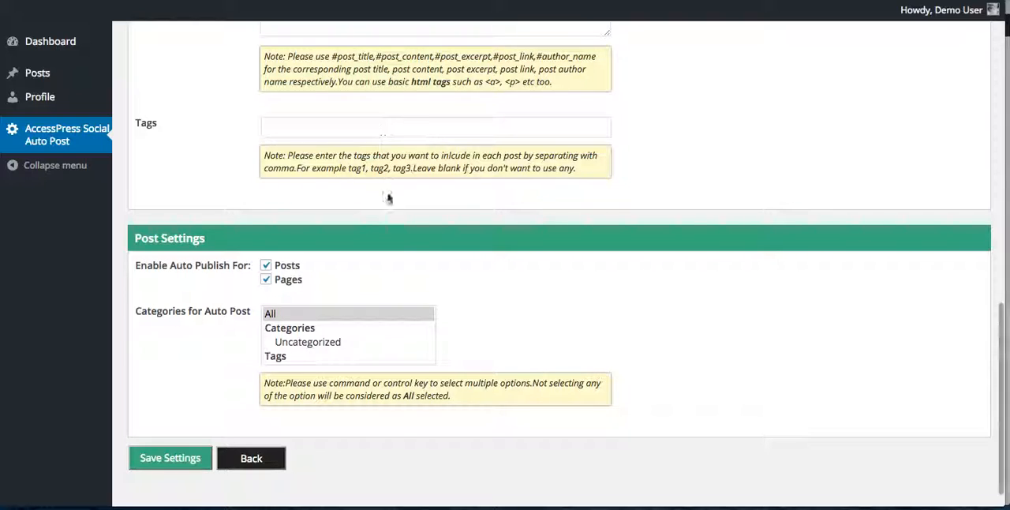
Keep auto-posting for All categories and return to the Tumblr account details page.
scroll(down, 3)
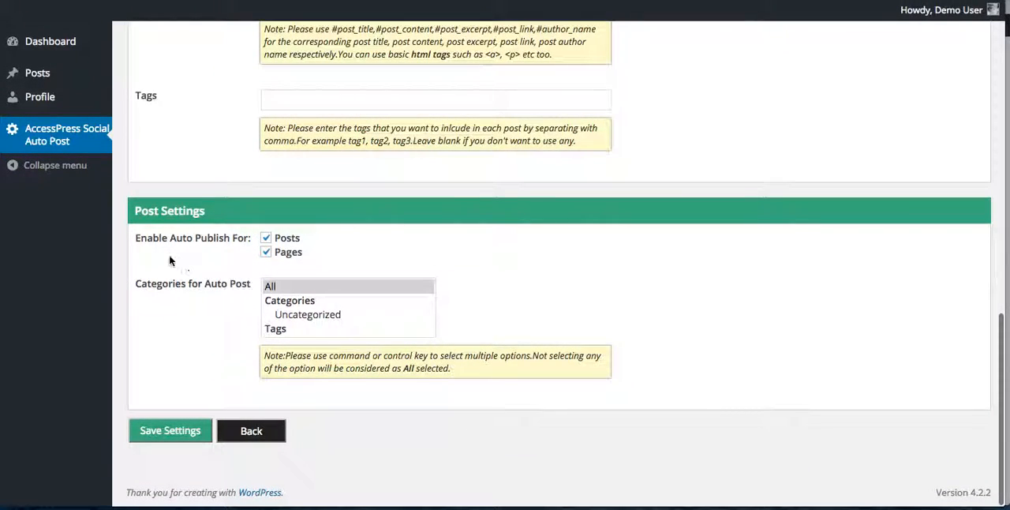
mouse_move(209, 254)
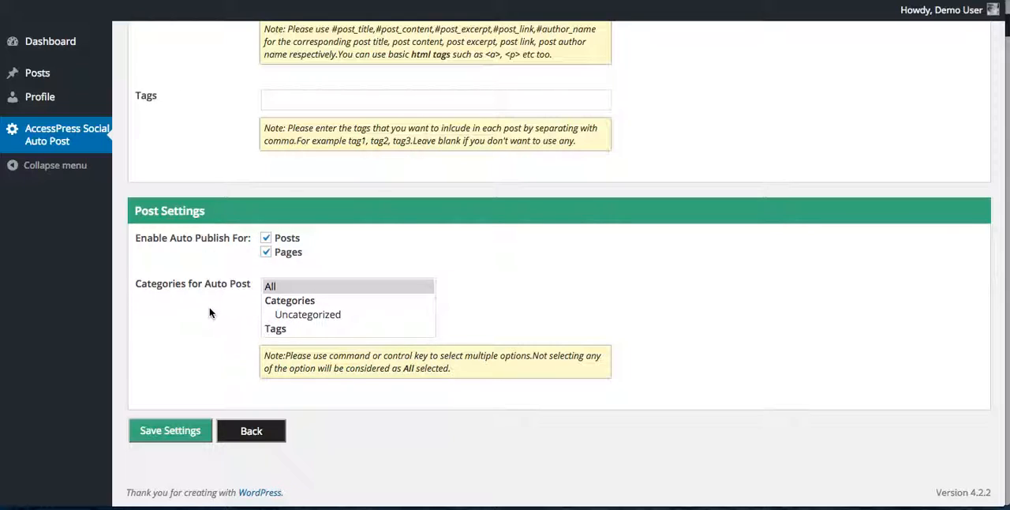
click(296, 285)
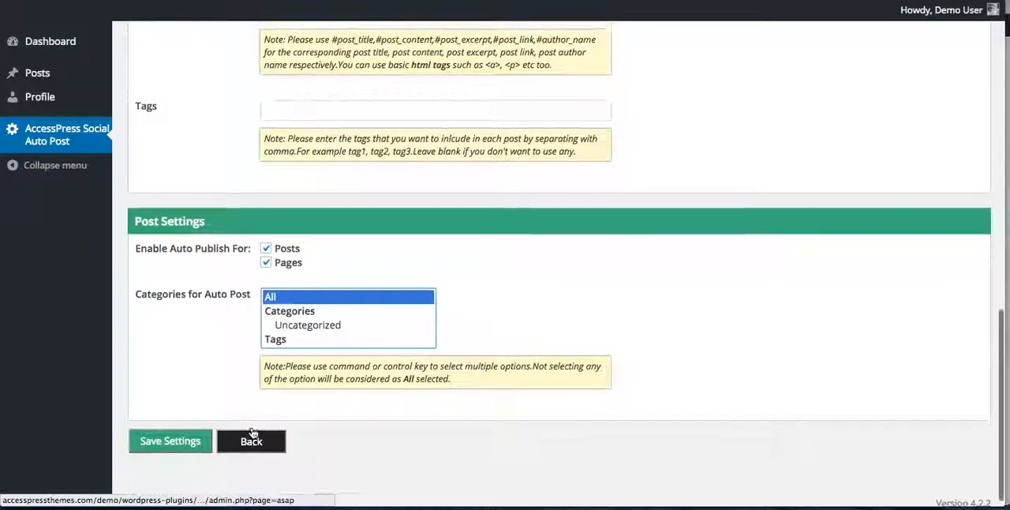
click(251, 441)
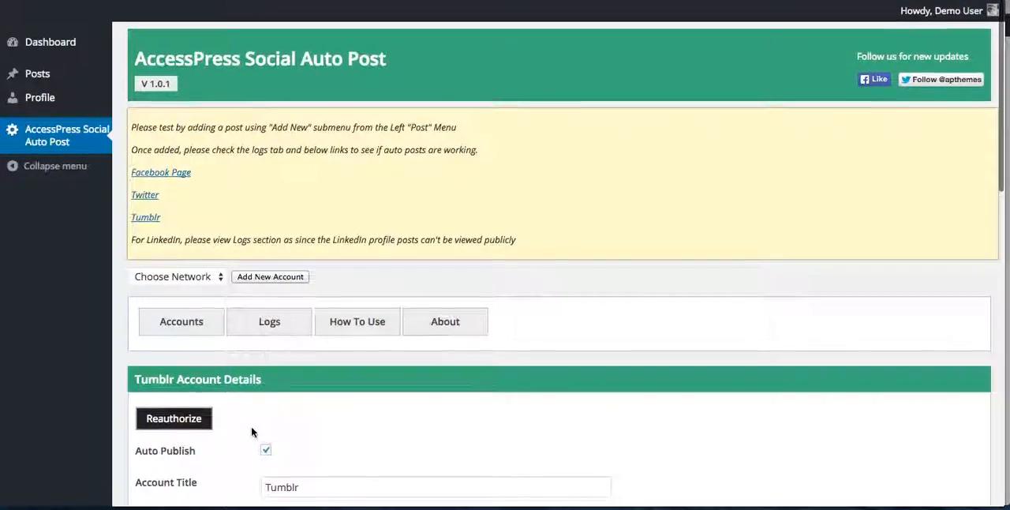
scroll(down, 3)
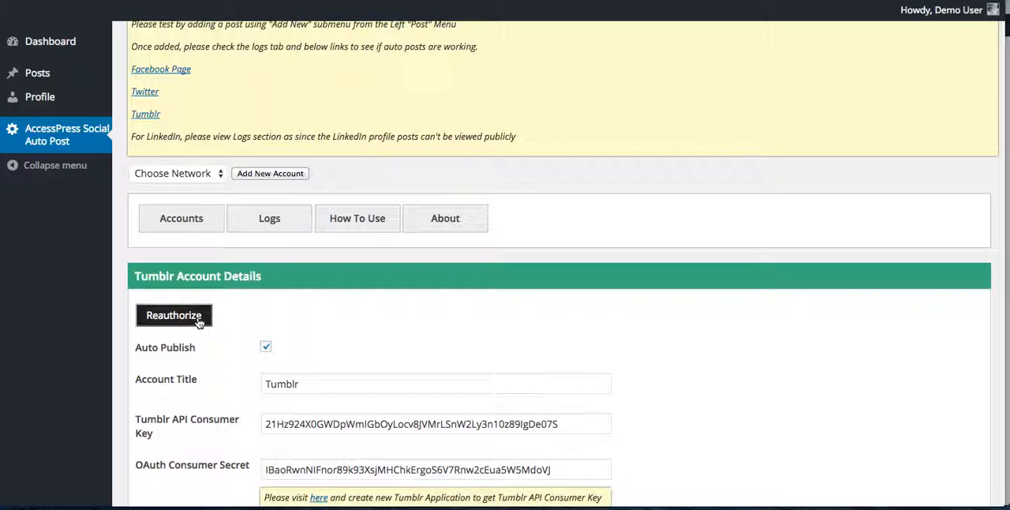
mouse_move(219, 325)
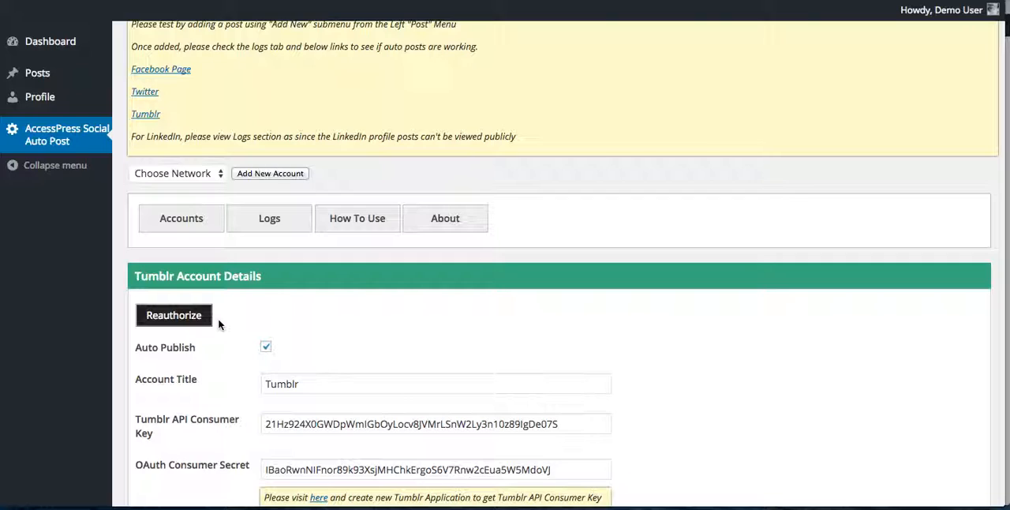
mouse_move(229, 314)
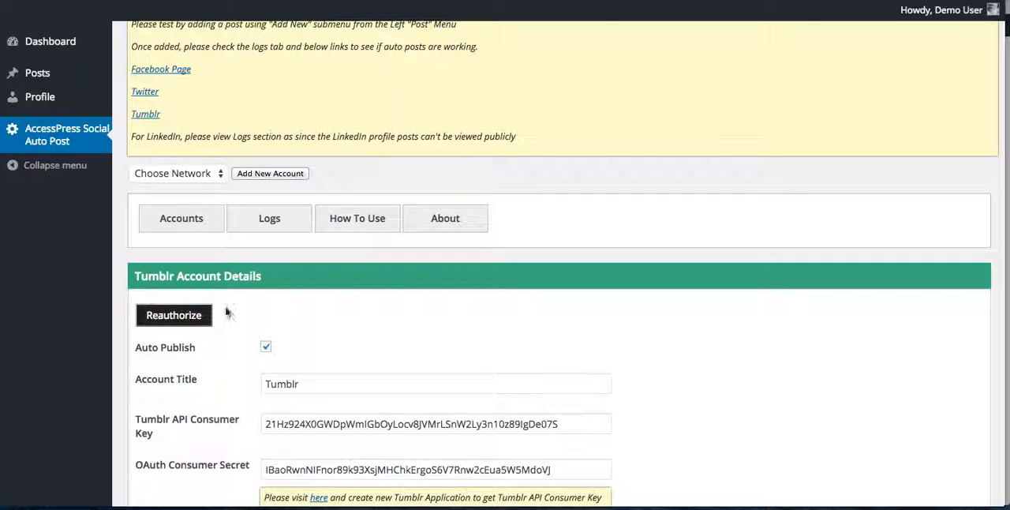
mouse_move(202, 327)
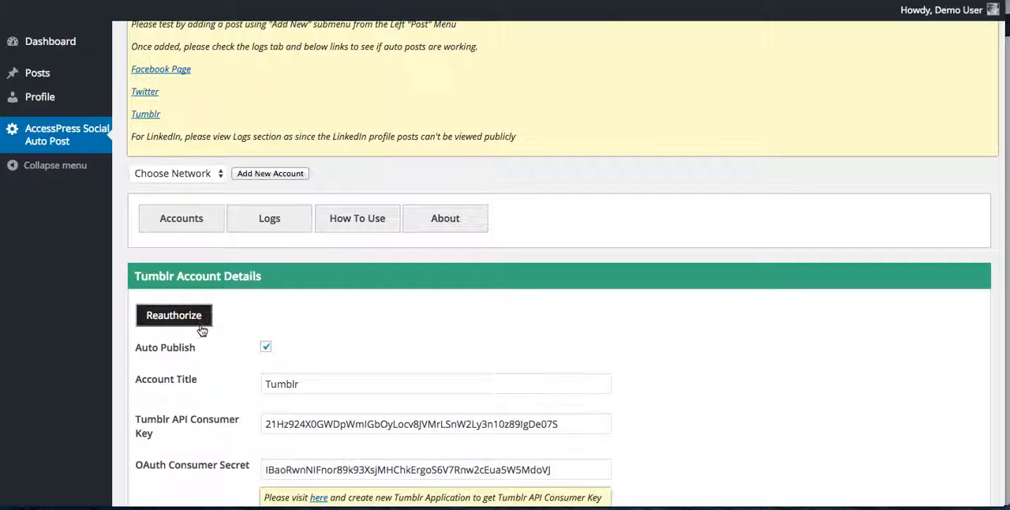
mouse_move(38, 73)
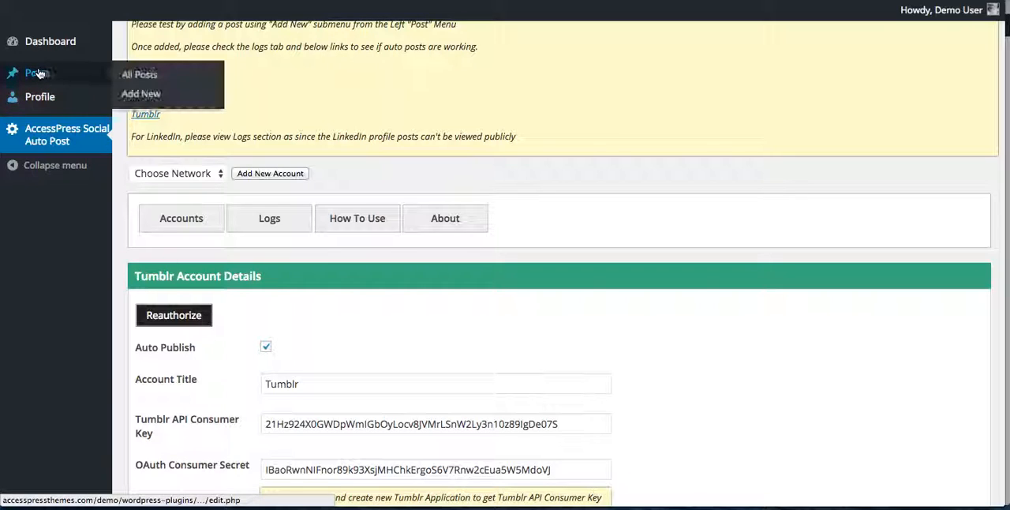
click(141, 93)
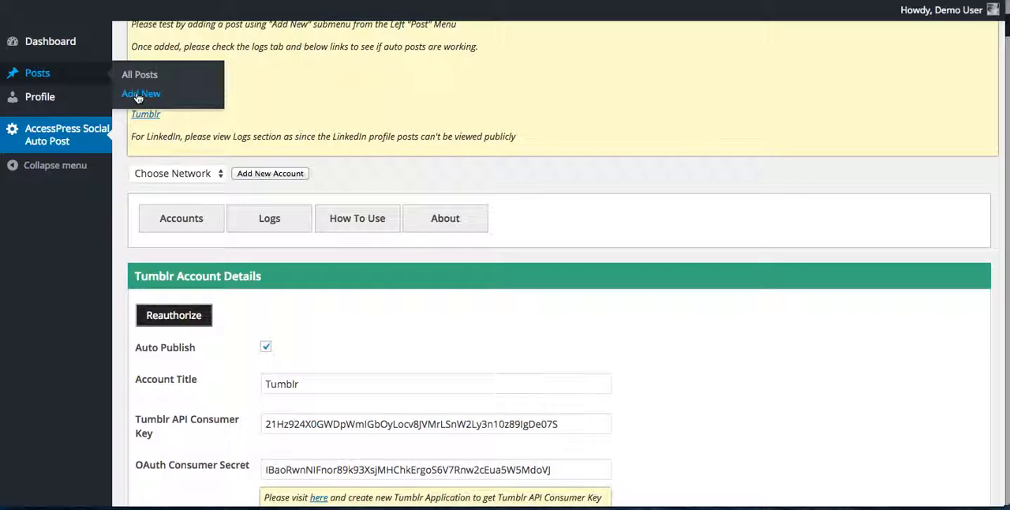
Draft a new post titled 'Post title' with the body 'Description here'.
click(141, 93)
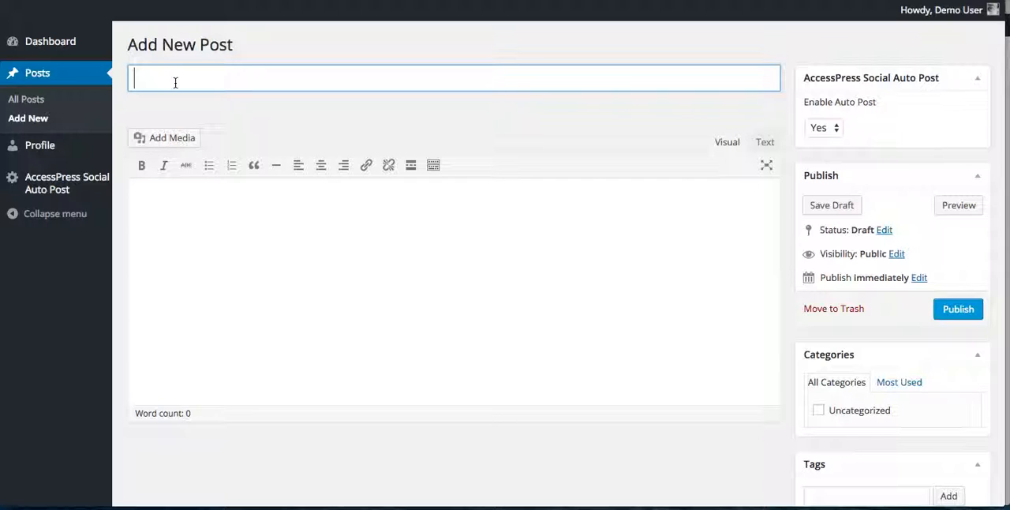
text(POst titl)
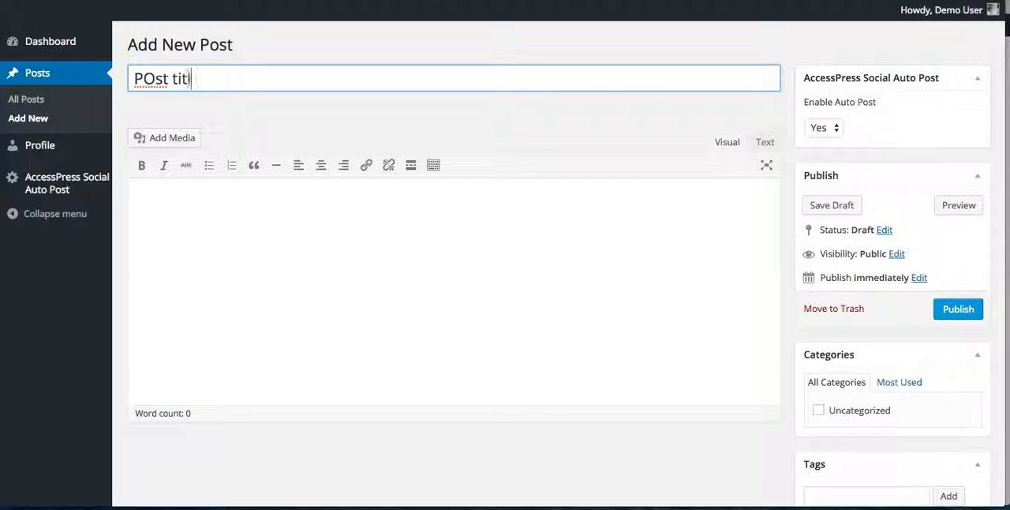
text(e)
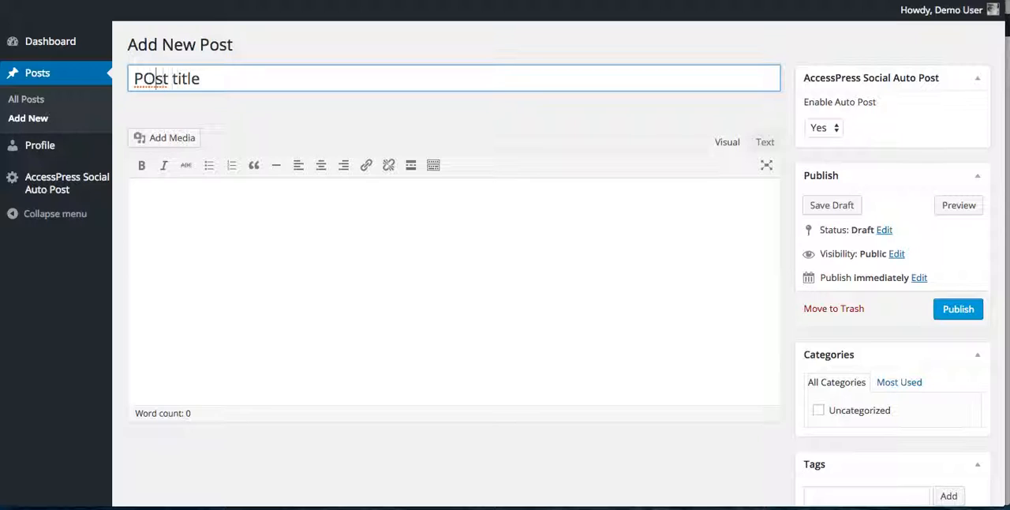
text(Post title)
click(455, 292)
text(D)
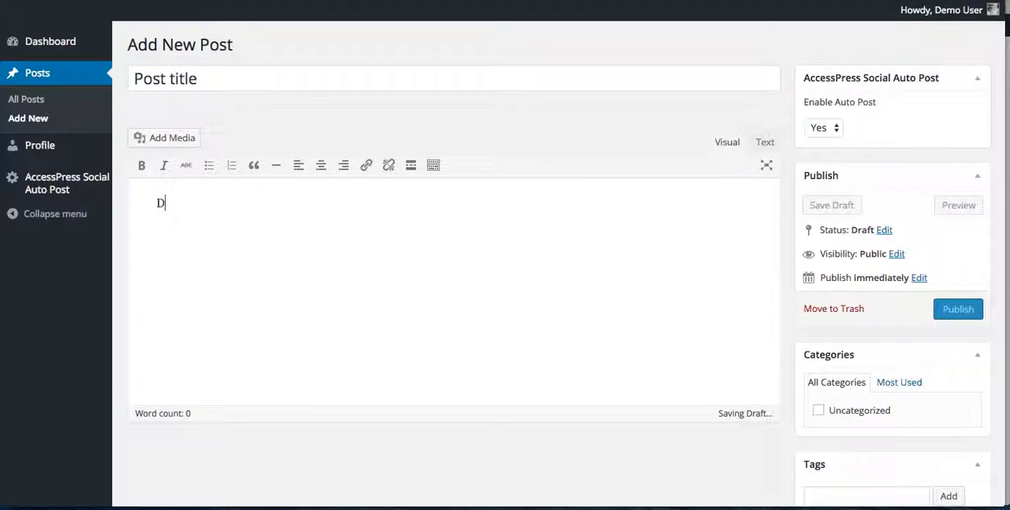
text(escripti)
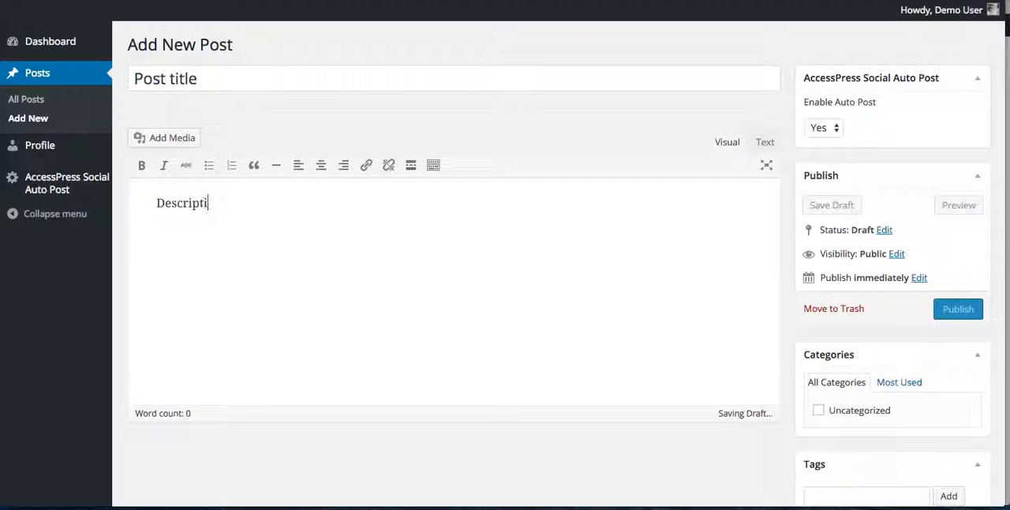
text(on here)
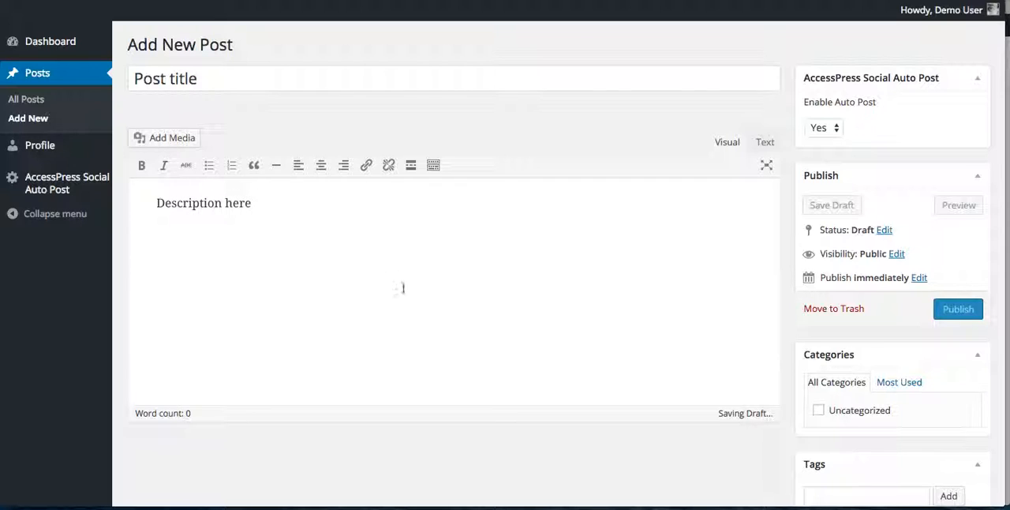
scroll(down, 3)
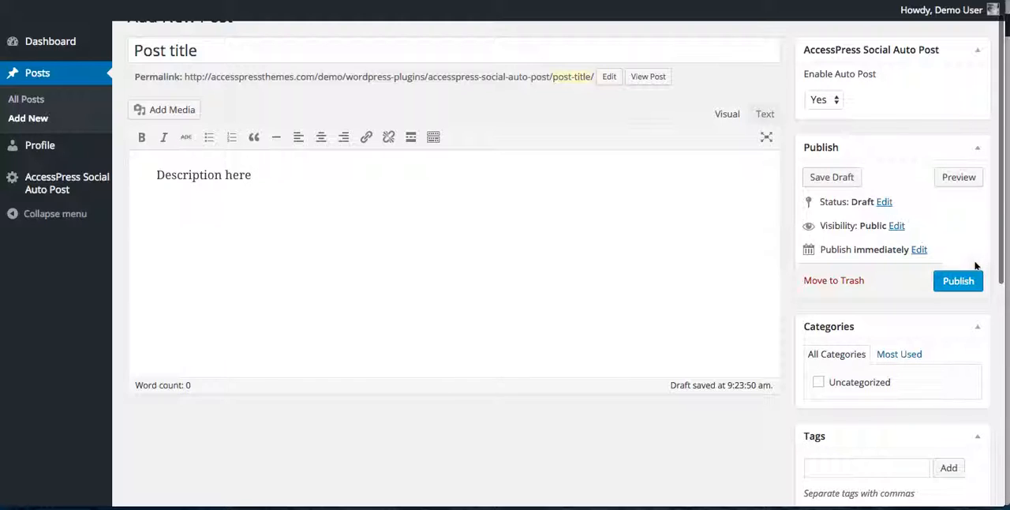
Publish the 'Post title' post and wait for the 'Post published' confirmation.
click(958, 281)
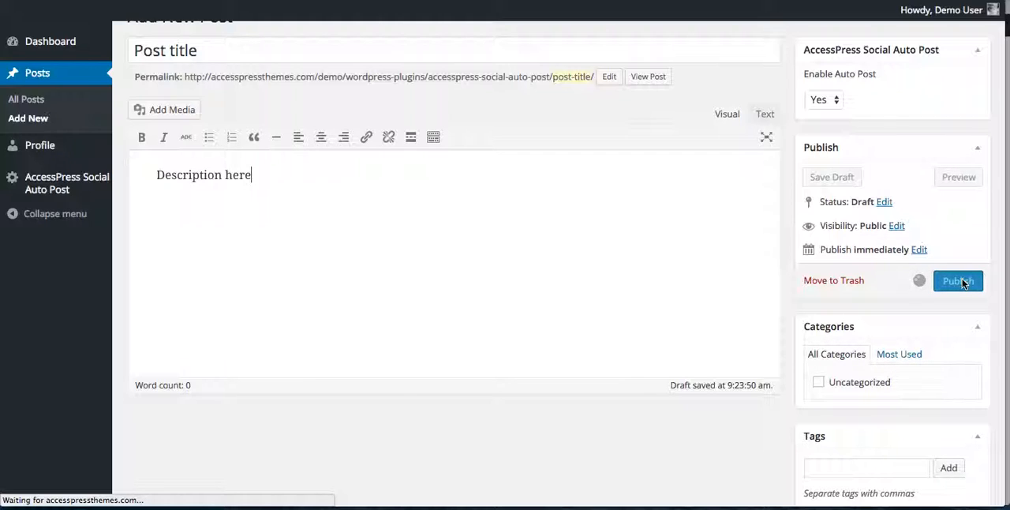
click(957, 281)
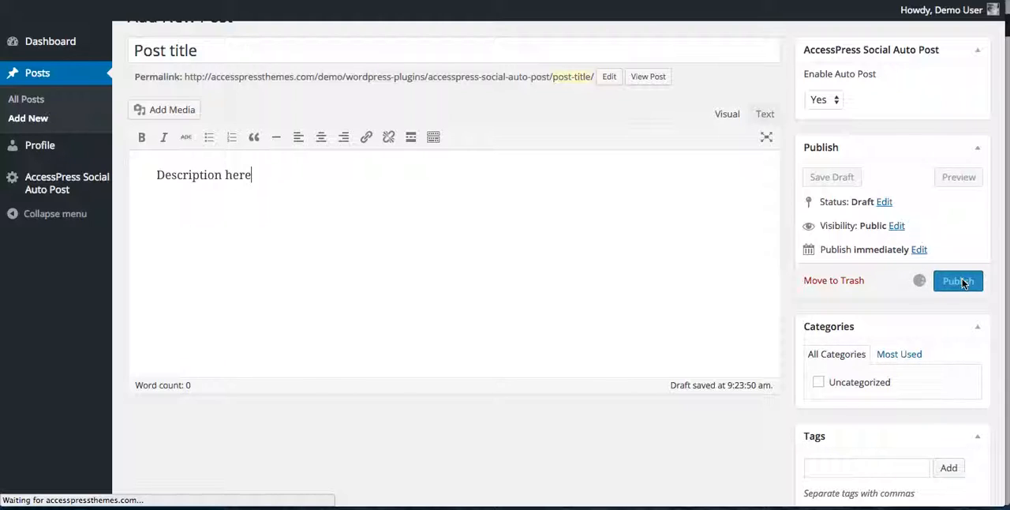
click(959, 281)
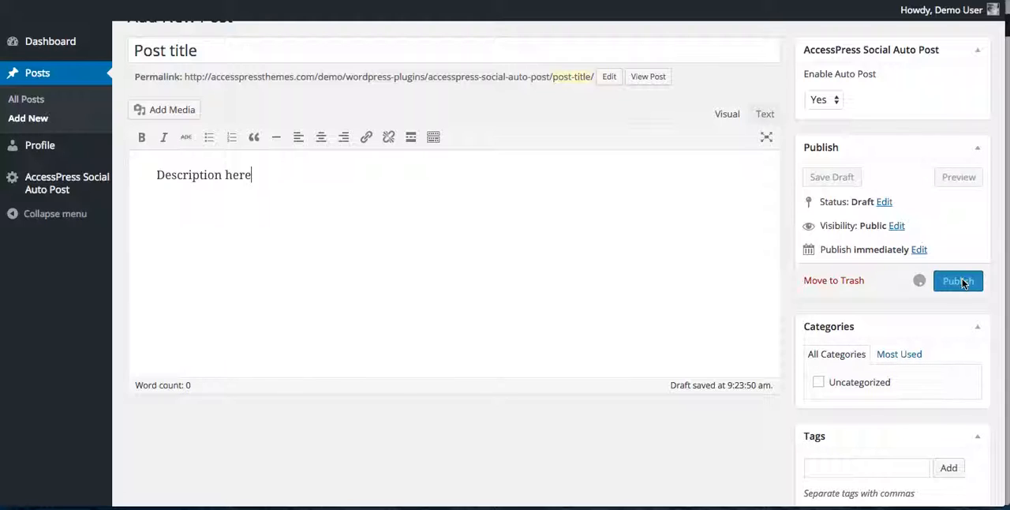
click(957, 281)
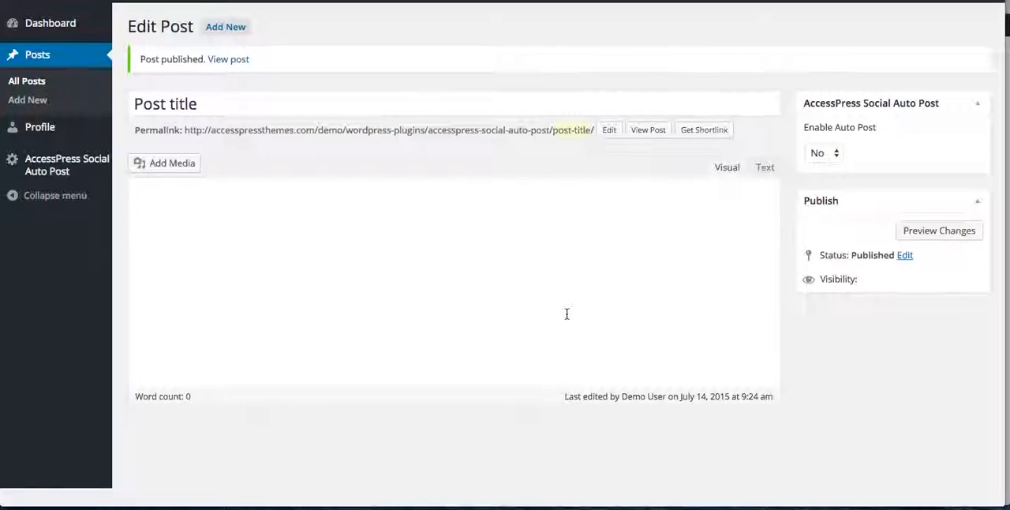
scroll(down, 3)
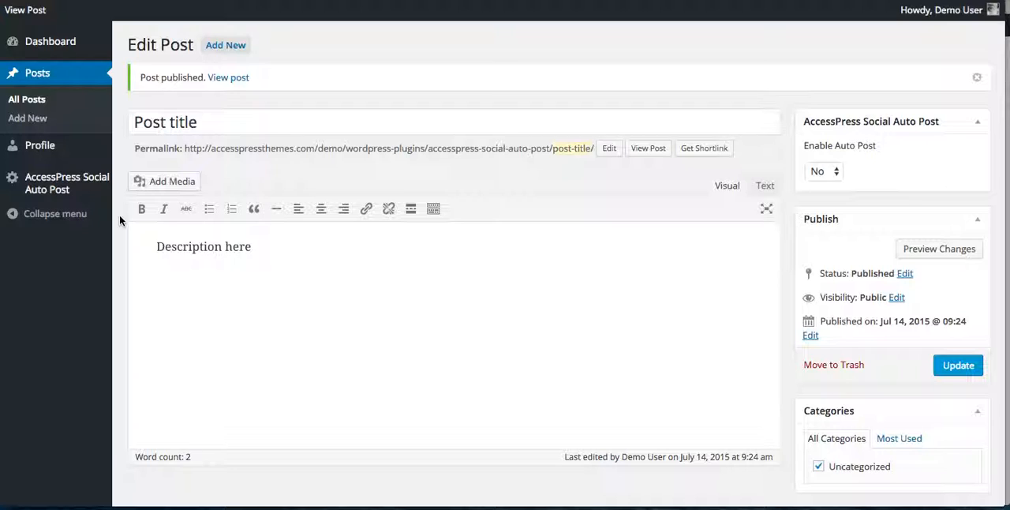
click(66, 183)
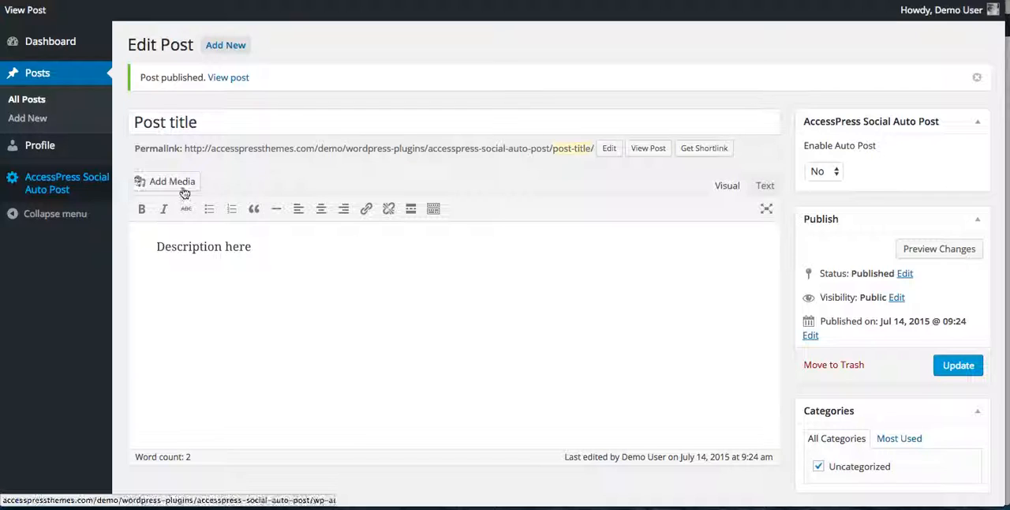
mouse_move(47, 183)
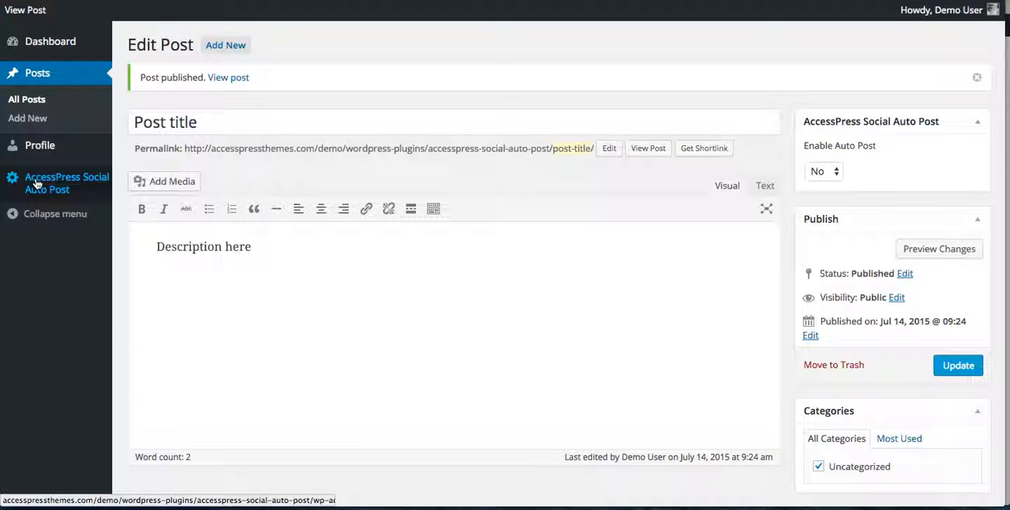
View the plugin logs listing post 142 posted successfully to Tumblr, LinkedIn, Twitter and Facebook.
click(66, 183)
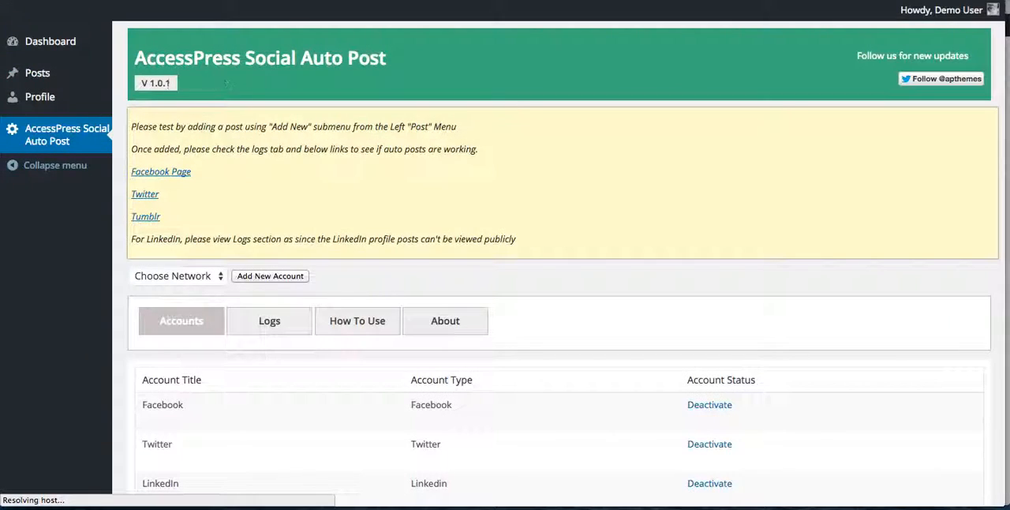
scroll(down, 3)
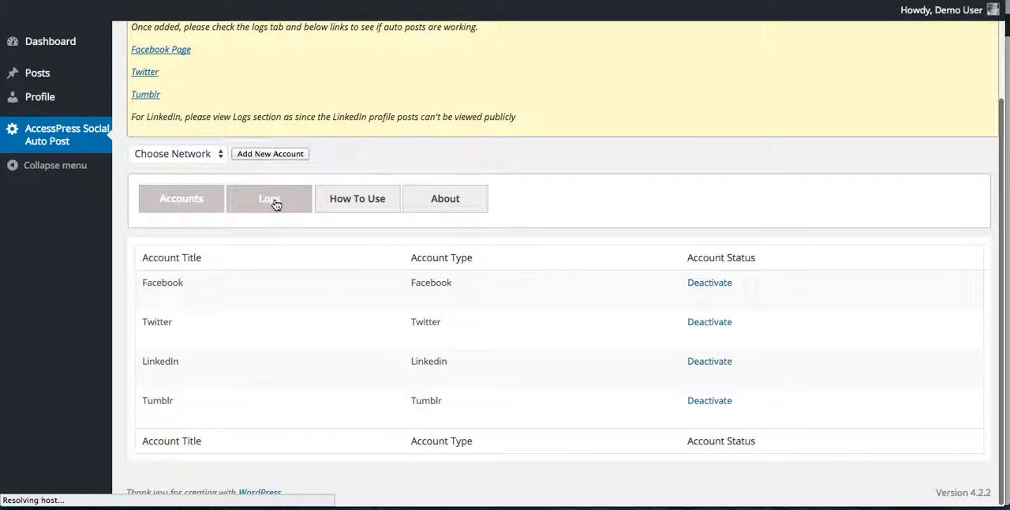
click(268, 199)
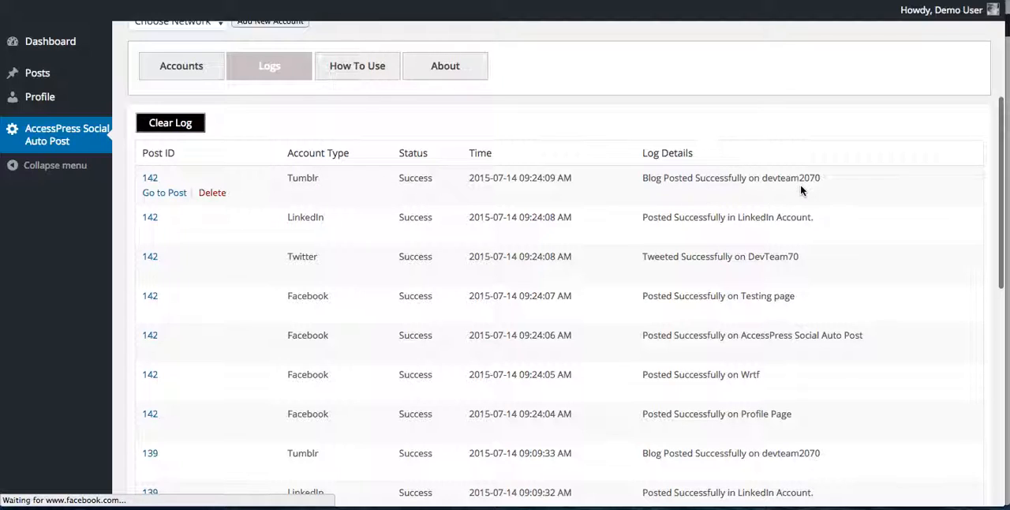
mouse_move(347, 191)
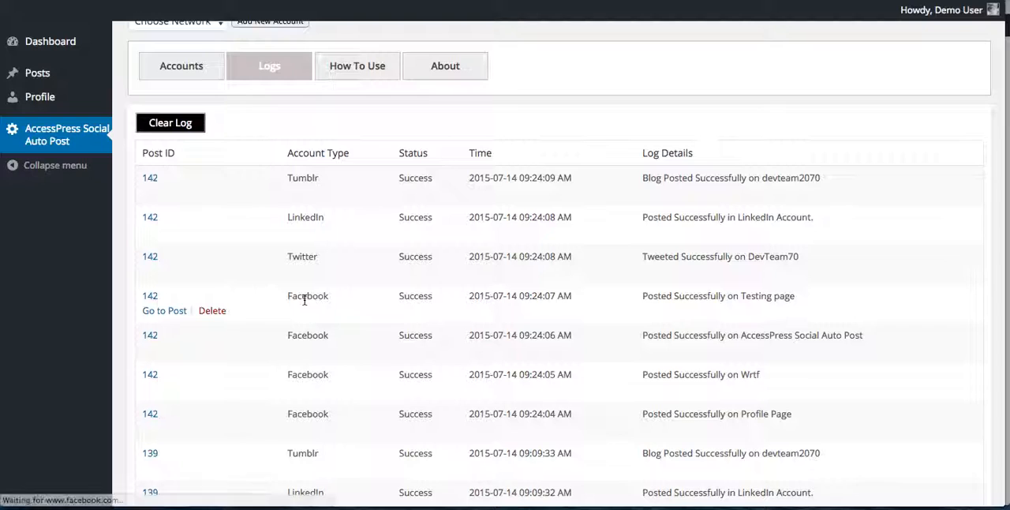
mouse_move(366, 283)
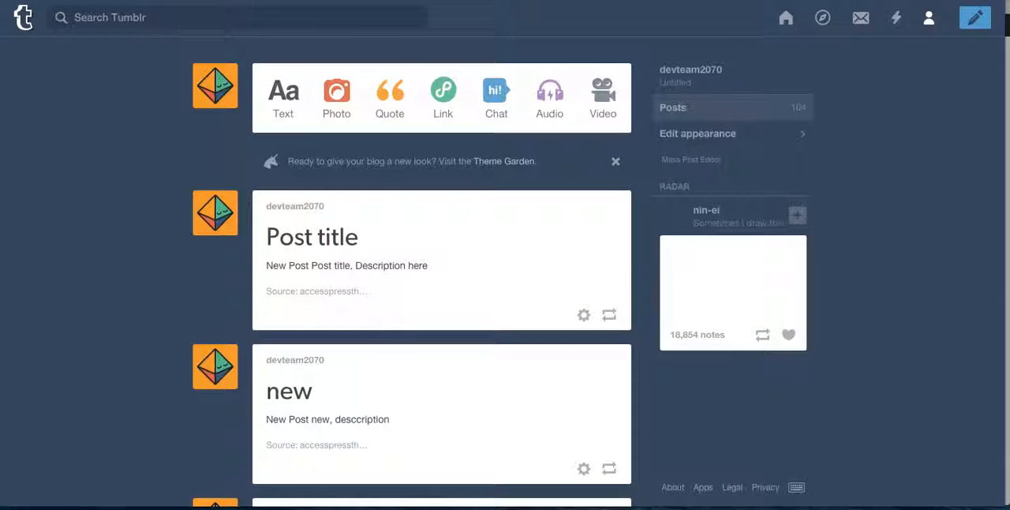
Scroll the devteam2070 Tumblr dashboard to the auto-posted 'Post title' entry with its description.
scroll(down, 3)
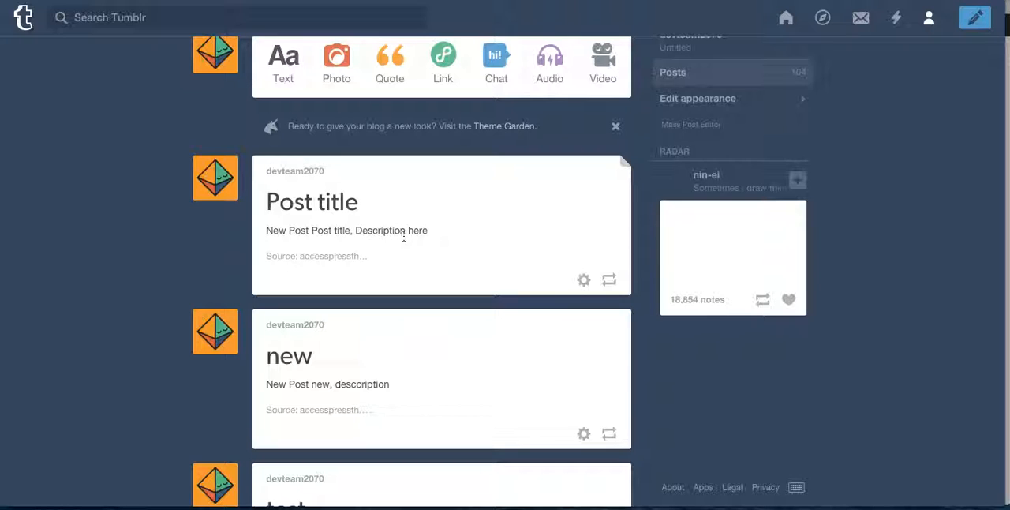
scroll(down, 3)
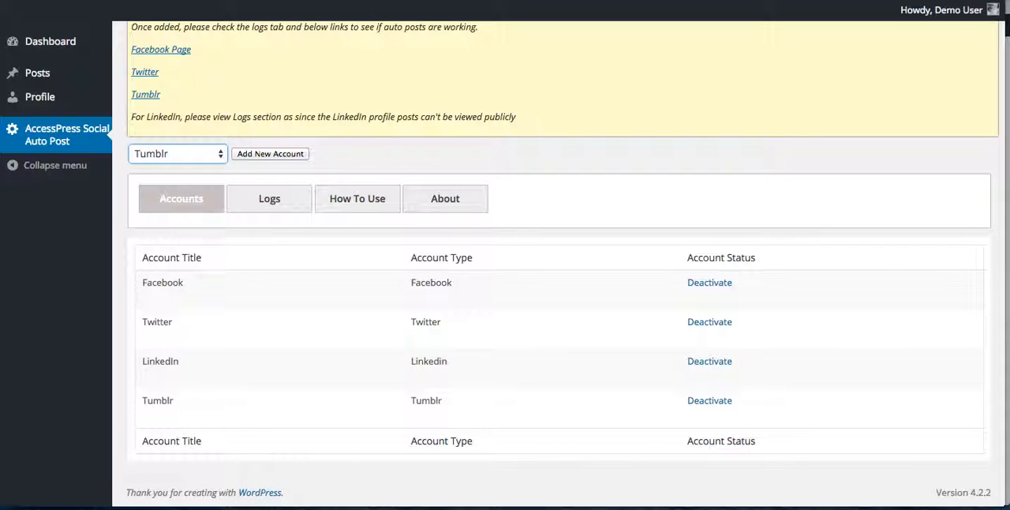
click(269, 199)
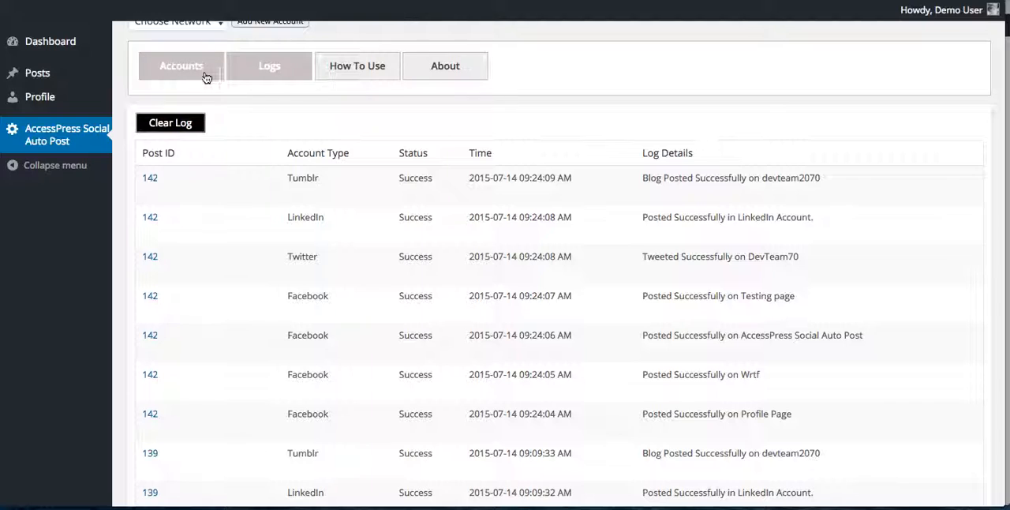
click(180, 66)
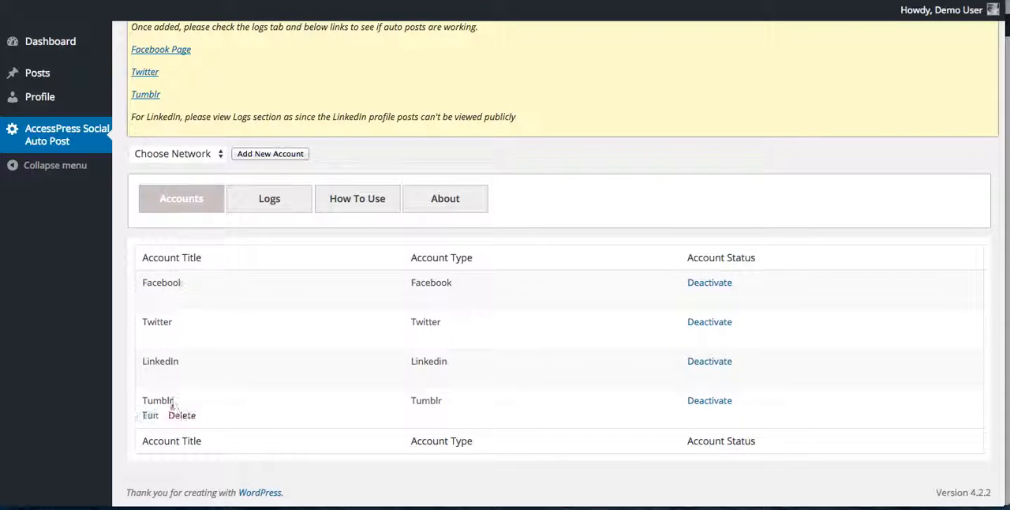
click(150, 415)
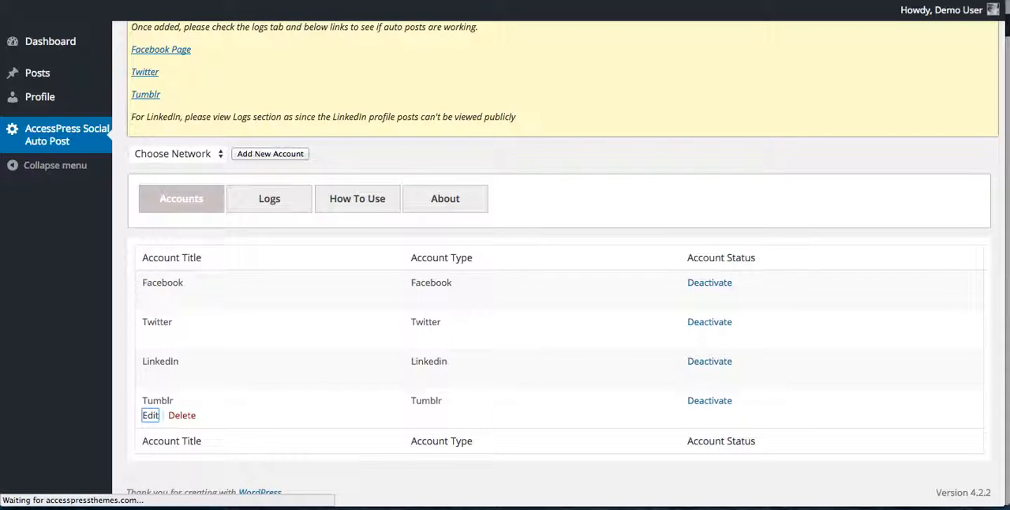
click(150, 415)
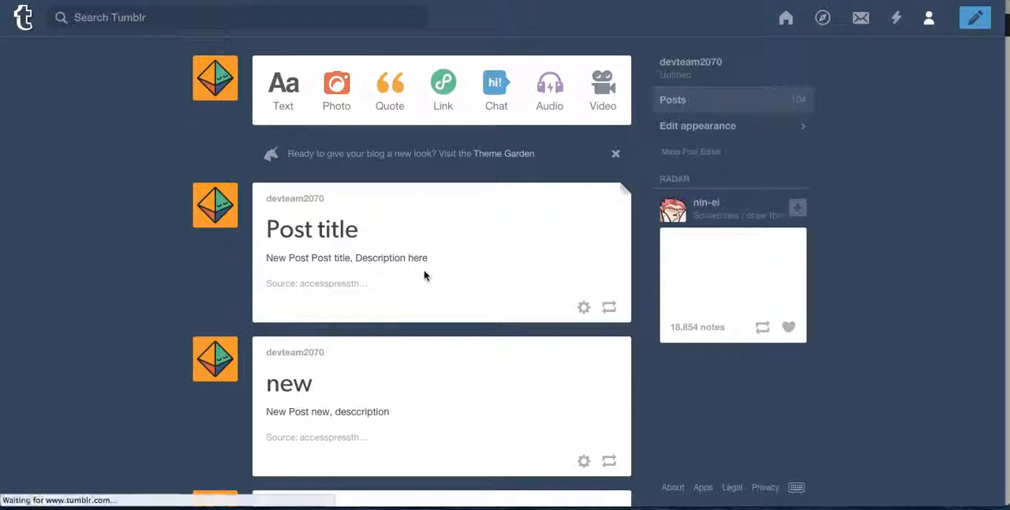
Scroll the Tumblr dashboard to show the auto-posted 'Post title' entry at the top again.
scroll(down, 3)
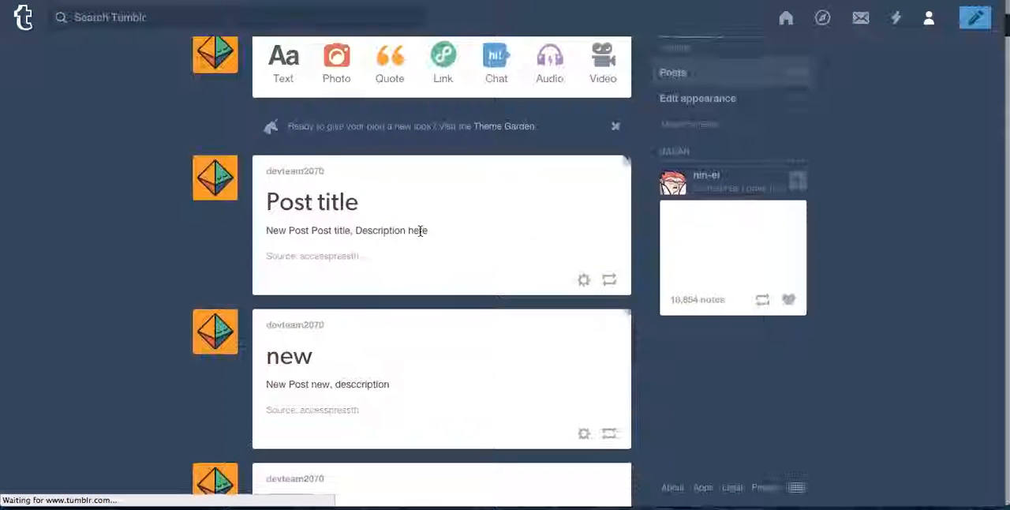